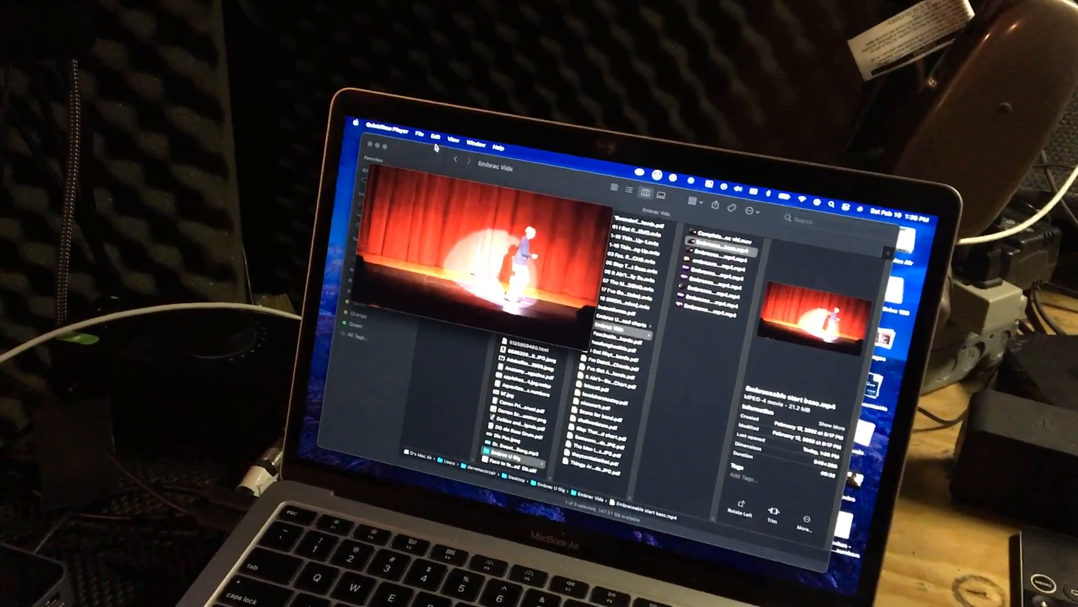
Close the clip window and open Complete Embrac vid.mov from the Embrac Vids folder for playback
{"action": "left_click", "coordinate": [445, 129]}
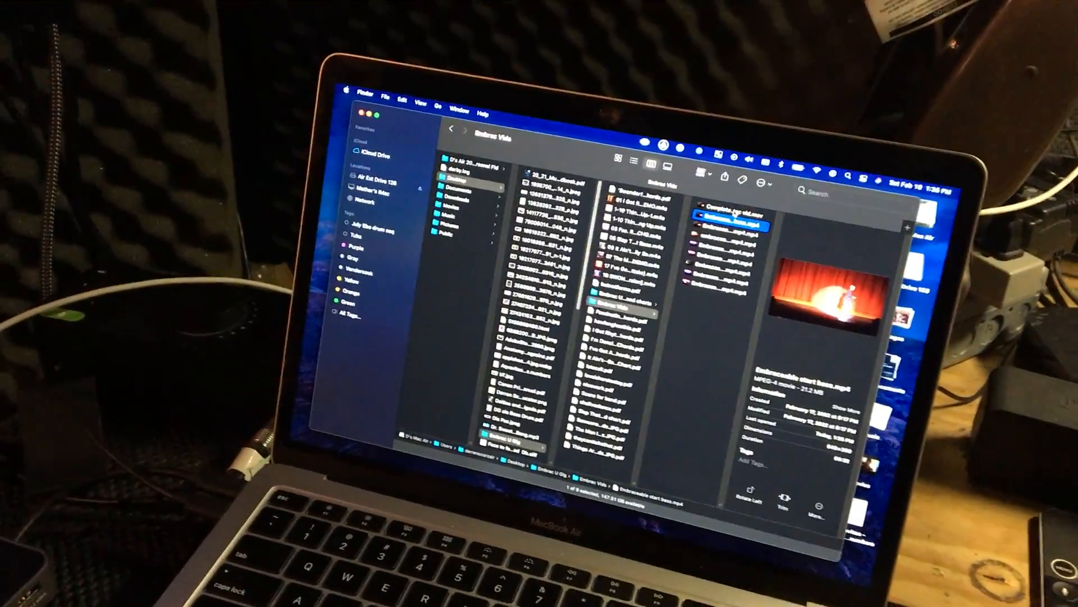
{"action": "double_click", "coordinate": [730, 209]}
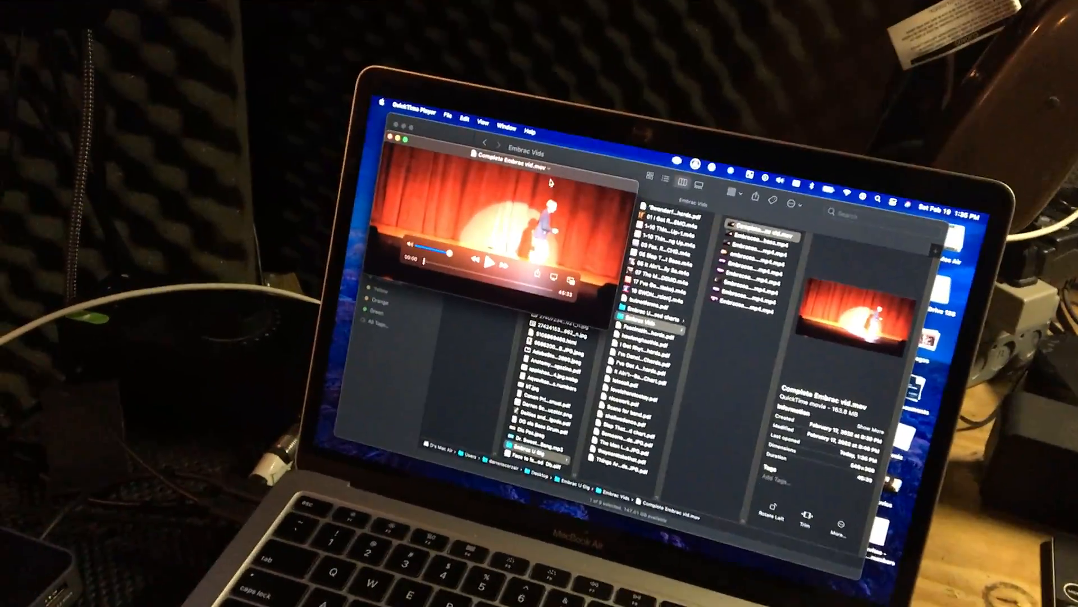